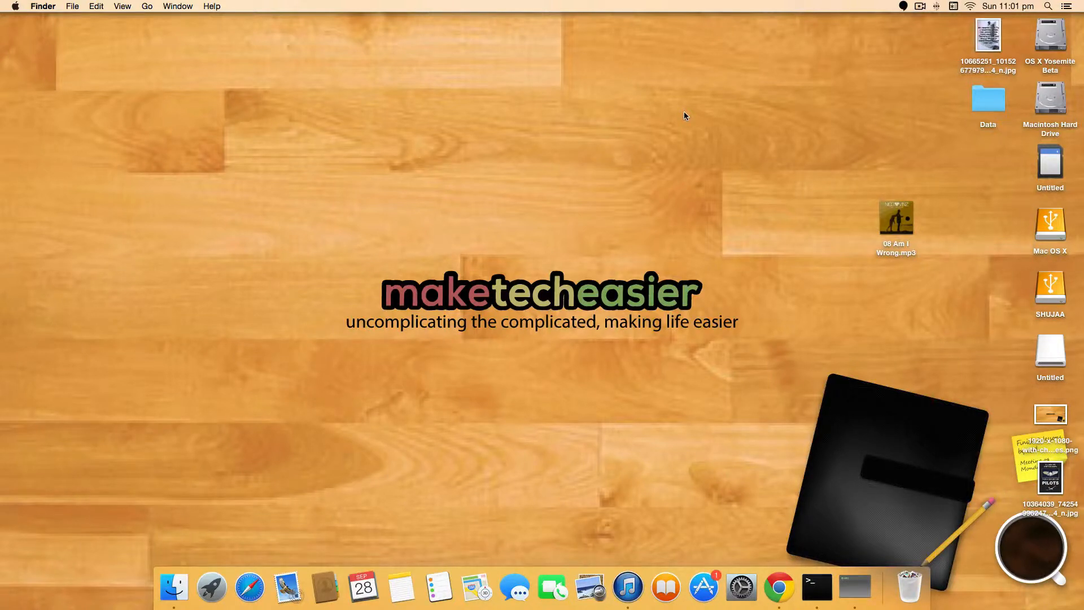
Bring the desktop forward showing 08 Am I Wrong.mp3 before launching Terminal
click(1049, 7)
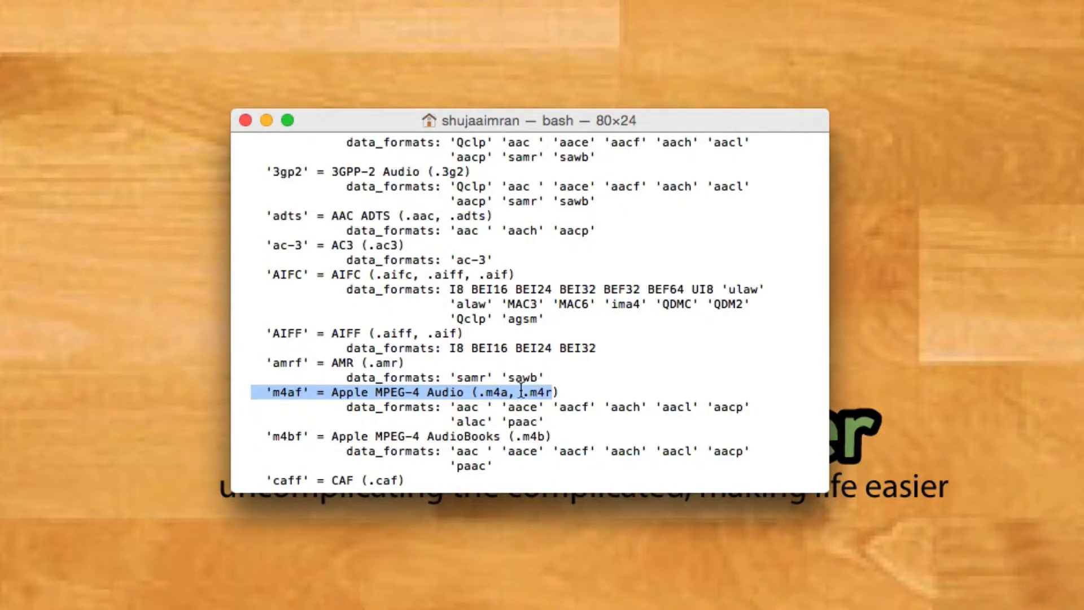
Scroll the afconvert -hf output to the m4af Apple MPEG-4 Audio (.m4a, .m4r) entry
scroll(down, 3)
text(afconvert -f m4af /Users/shujaaimran/Desktop/08\ Am\ I\ Wrong.mp3 /Users/shujaaimran/Desktop/08\ Am\ I\ Wrong.m4r)
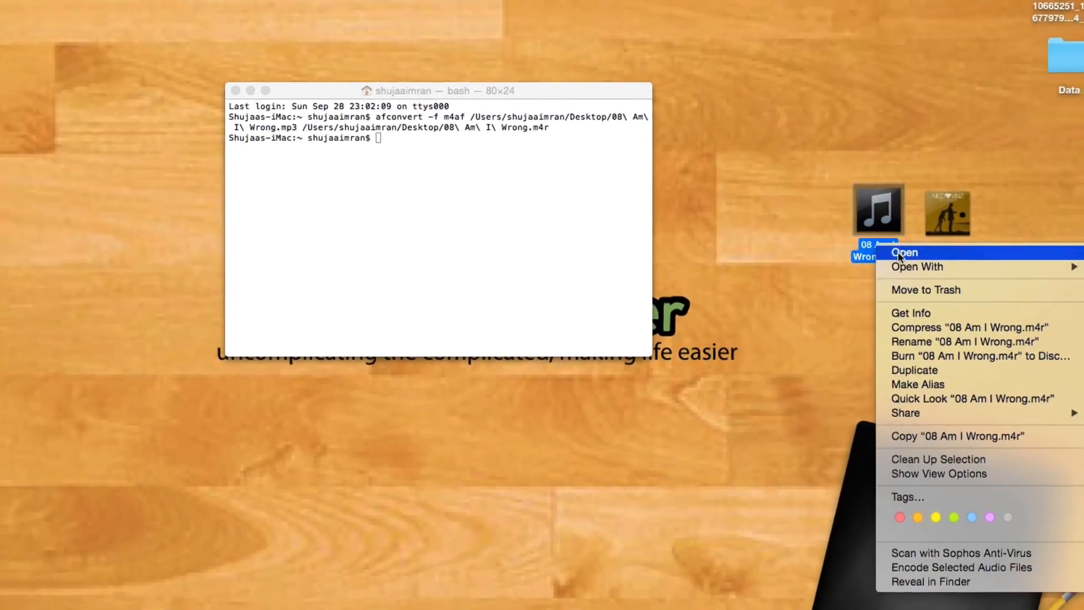
Open the converted 08 Am I Wrong.m4r from the desktop so it plays in iTunes
click(905, 252)
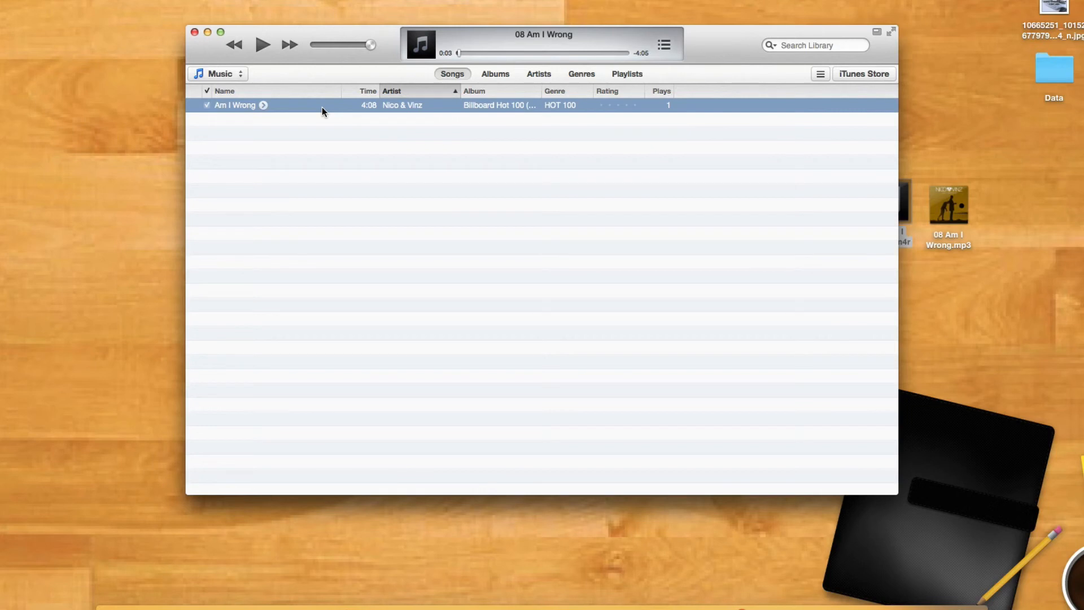